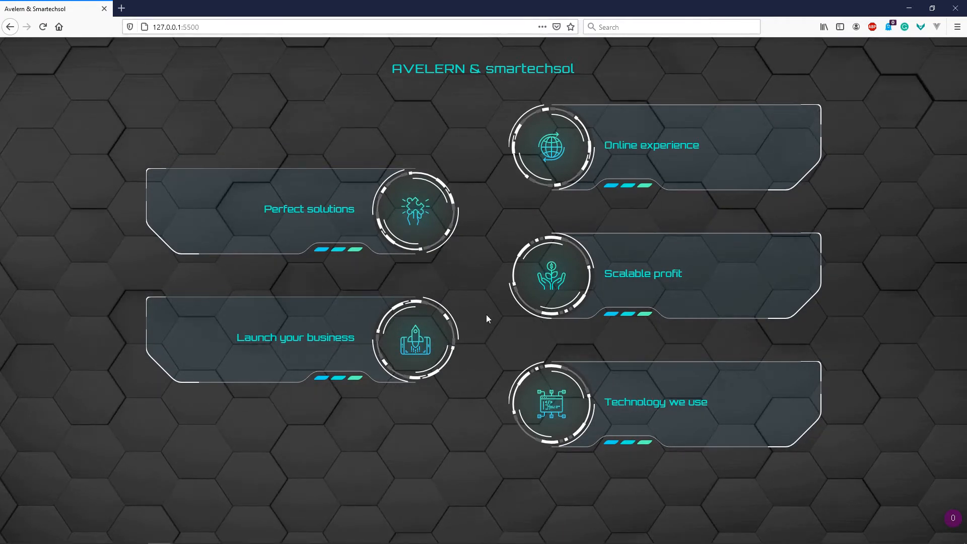
mouse_move(459, 141)
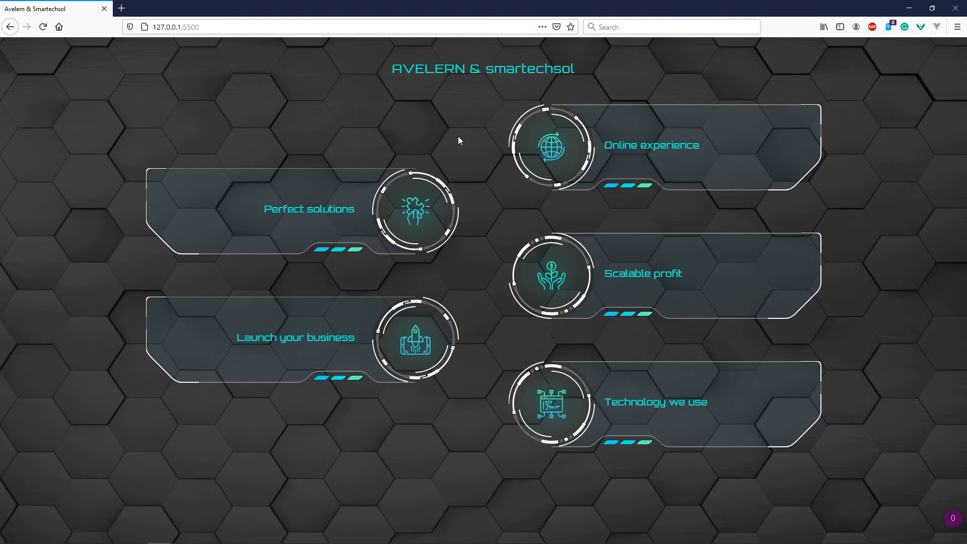
mouse_move(473, 172)
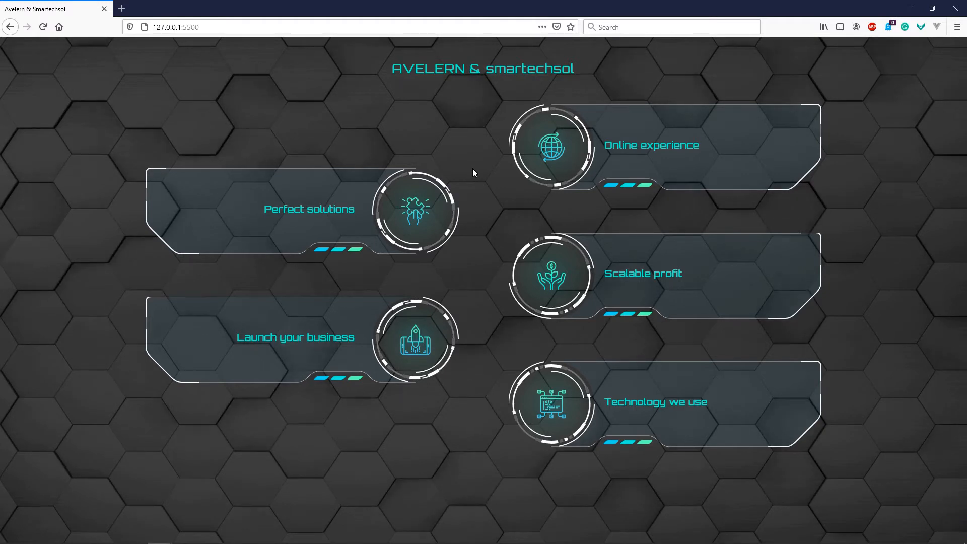
mouse_move(552, 295)
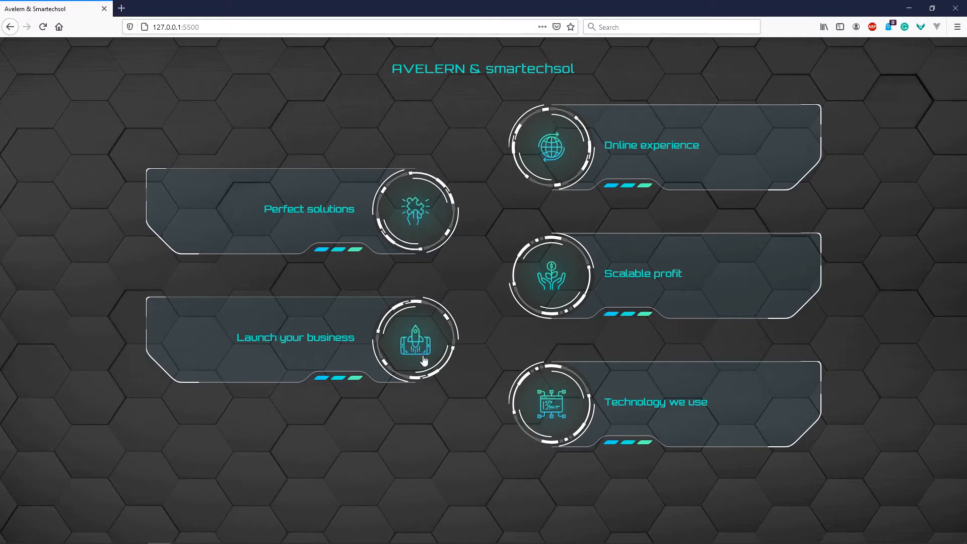
mouse_move(446, 260)
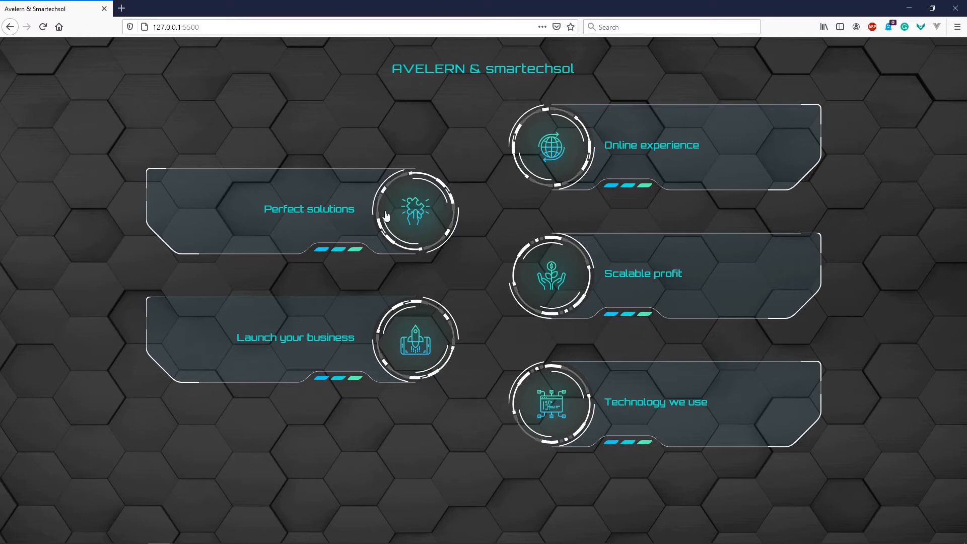
mouse_move(420, 223)
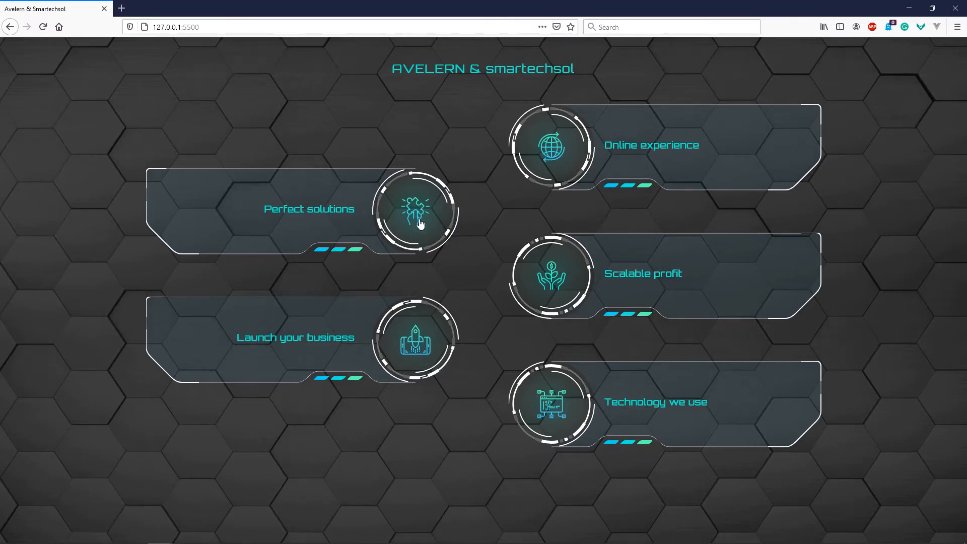
mouse_move(290, 227)
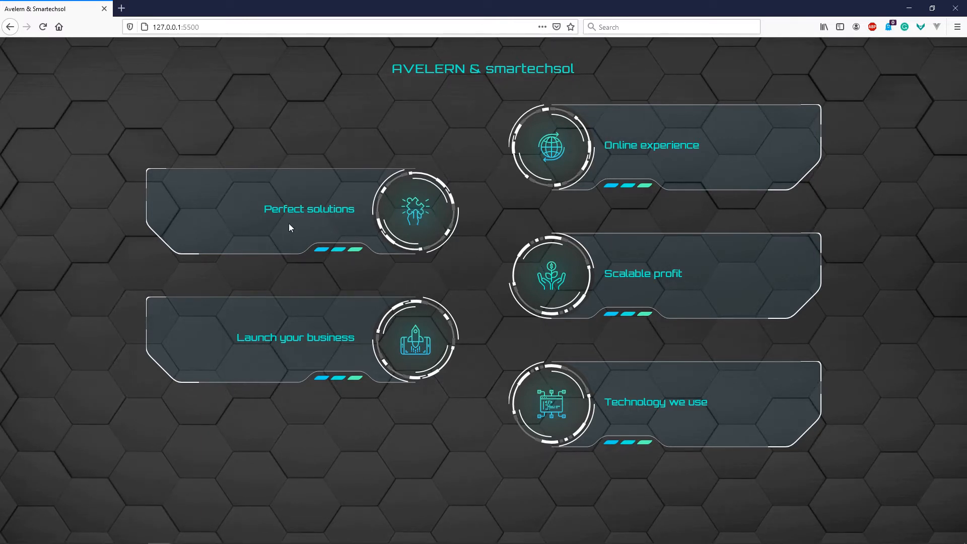
mouse_move(303, 216)
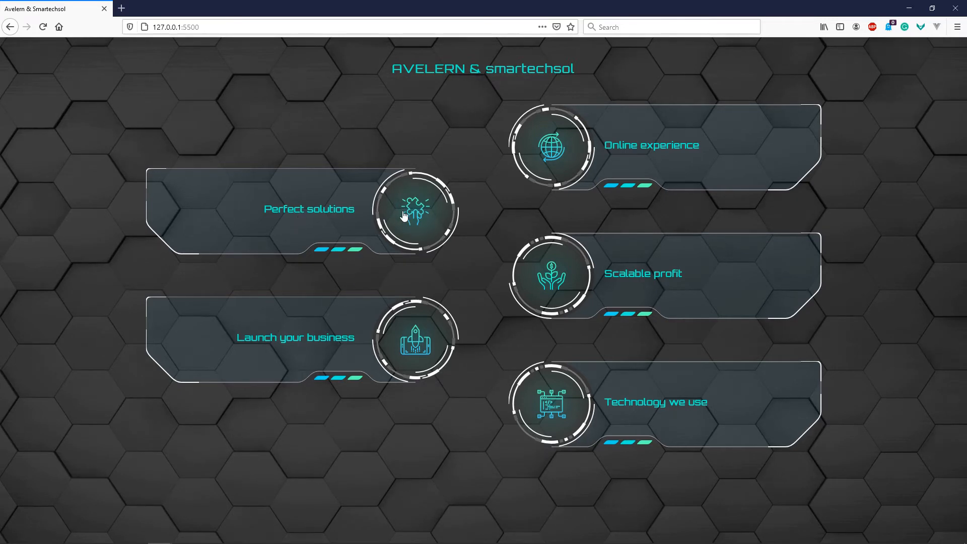
- Expand the panels to reveal their paragraph text and scroll through them
left_click(417, 212)
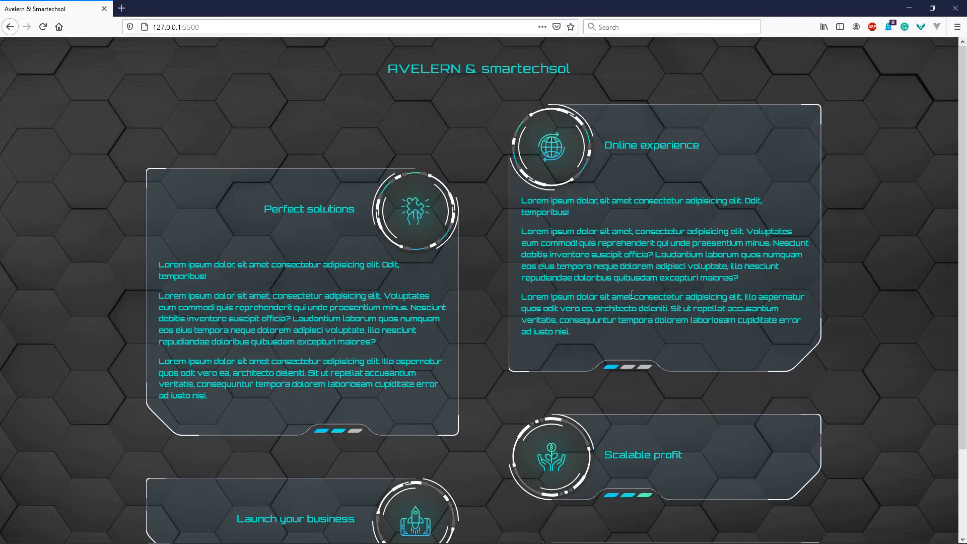
scroll("down", 3)
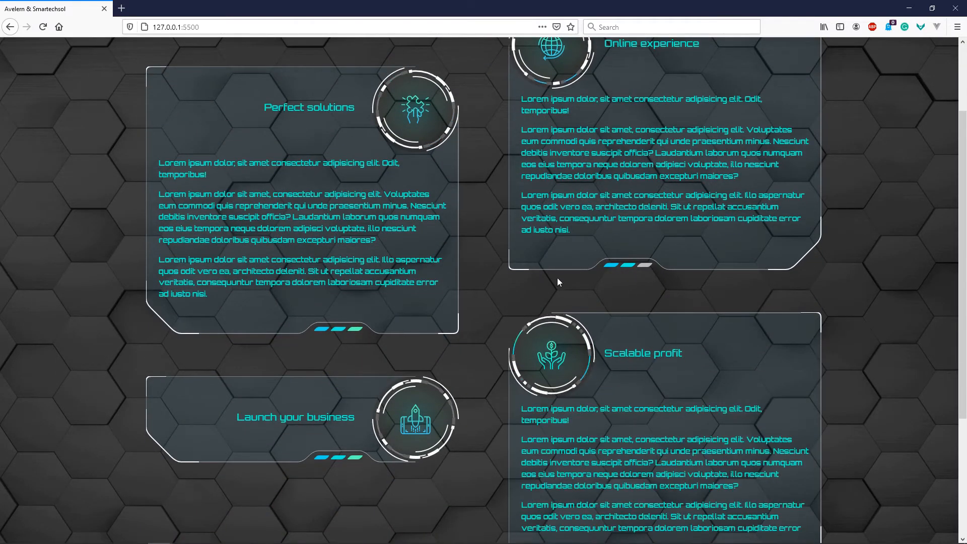
scroll("down", 3)
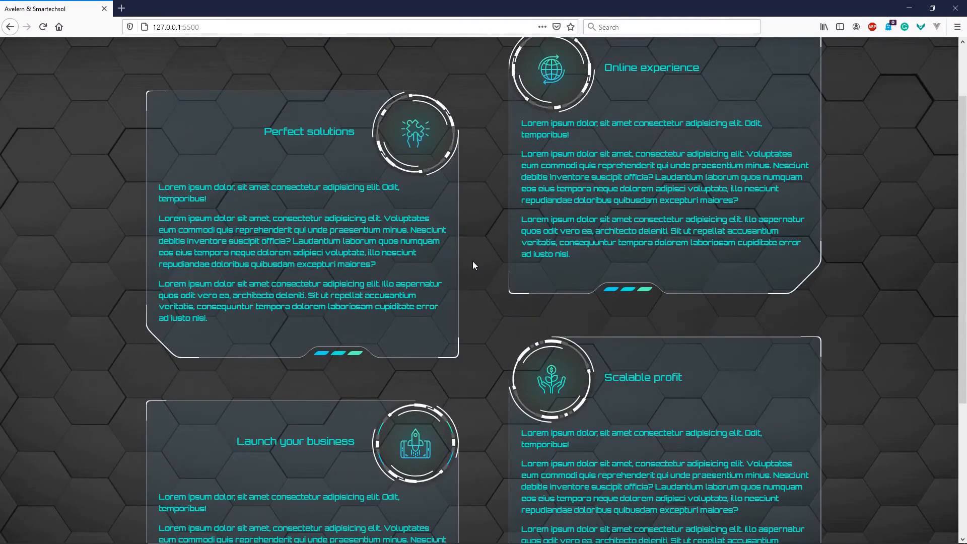
scroll("down", 3)
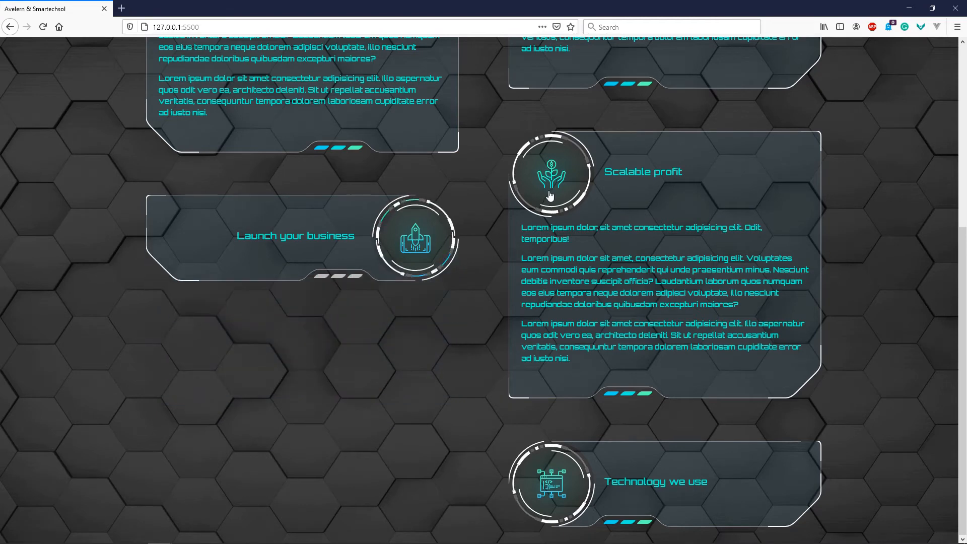
scroll("up", 3)
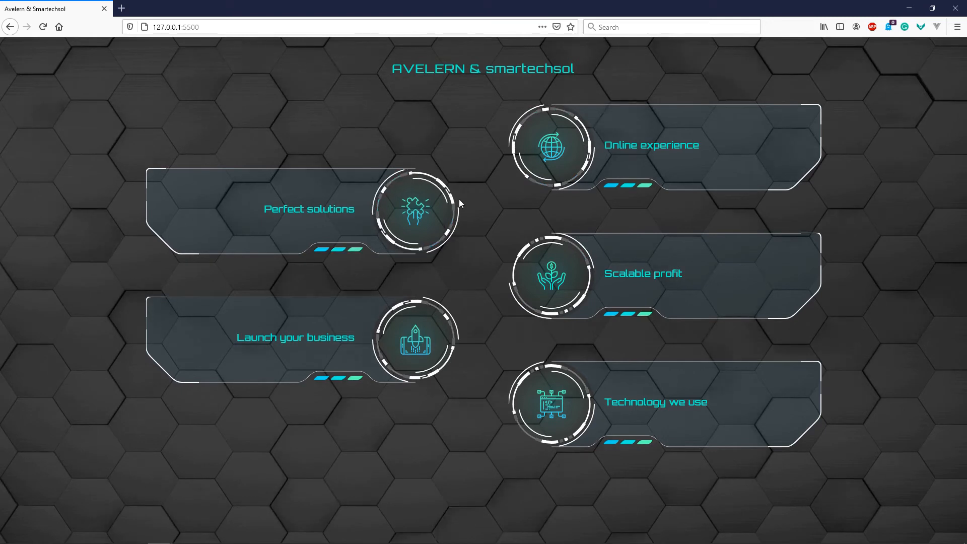
mouse_move(490, 351)
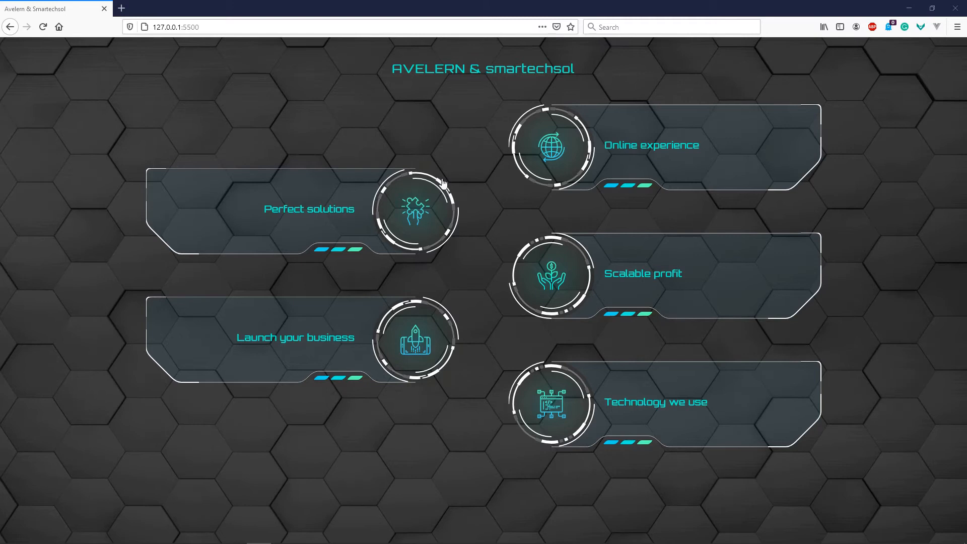
mouse_move(469, 234)
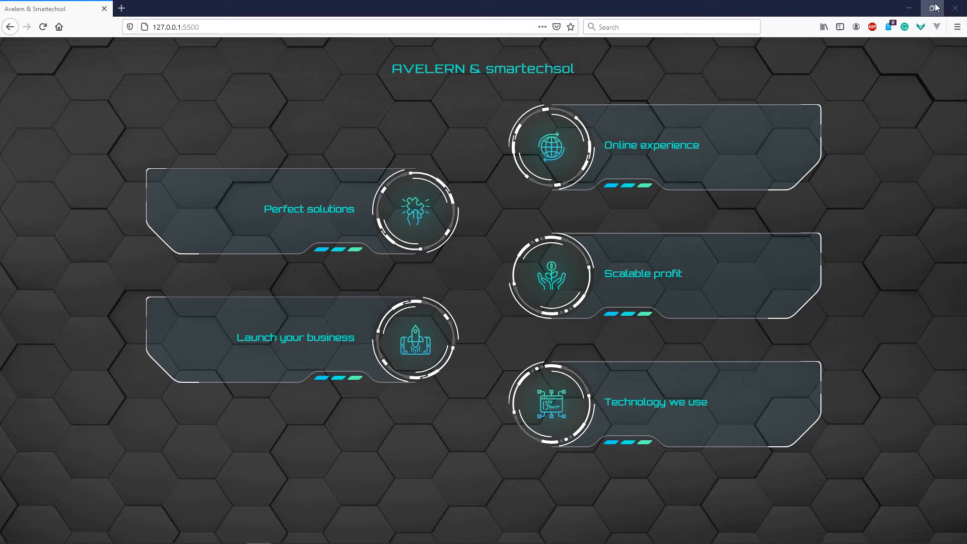
- Shrink the Firefox window and scroll through the panels stacked in one column
left_click(934, 7)
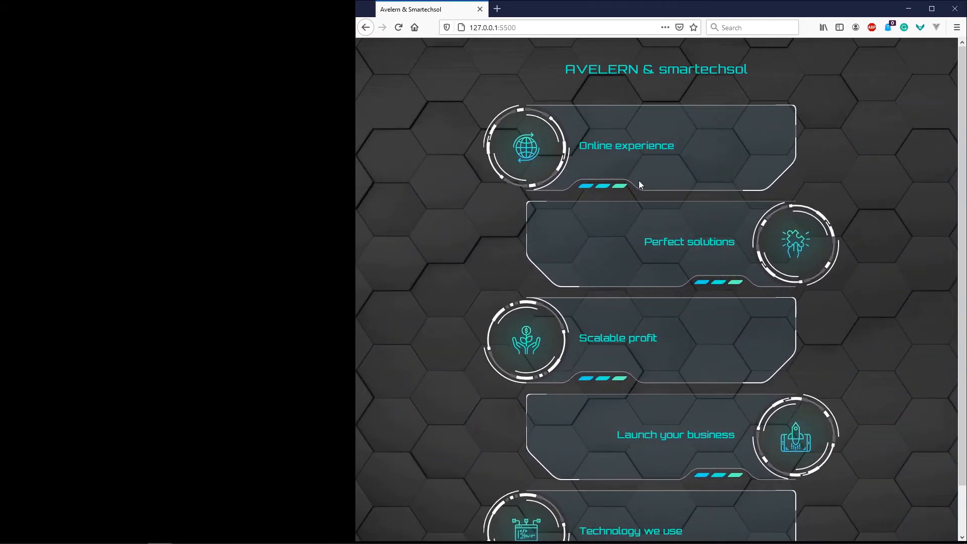
scroll("down", 3)
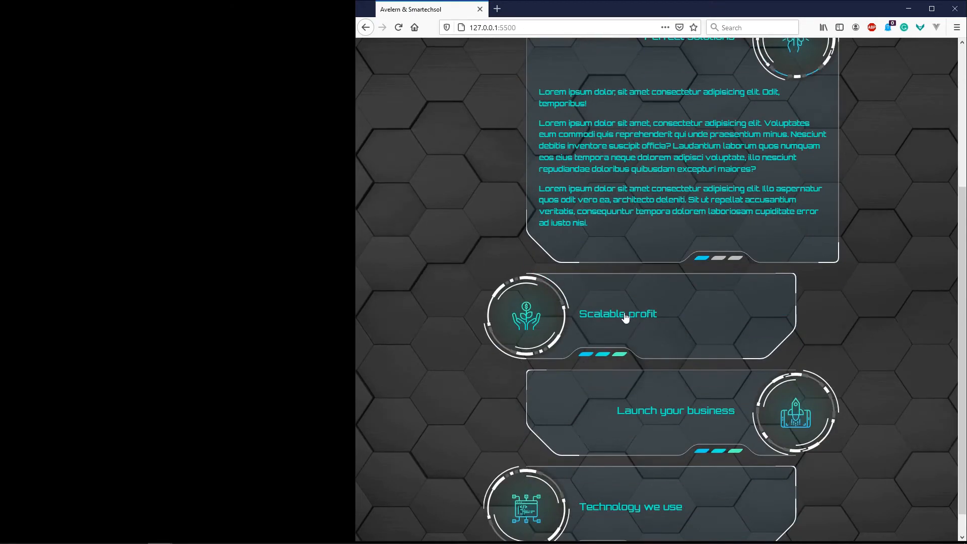
scroll("down", 3)
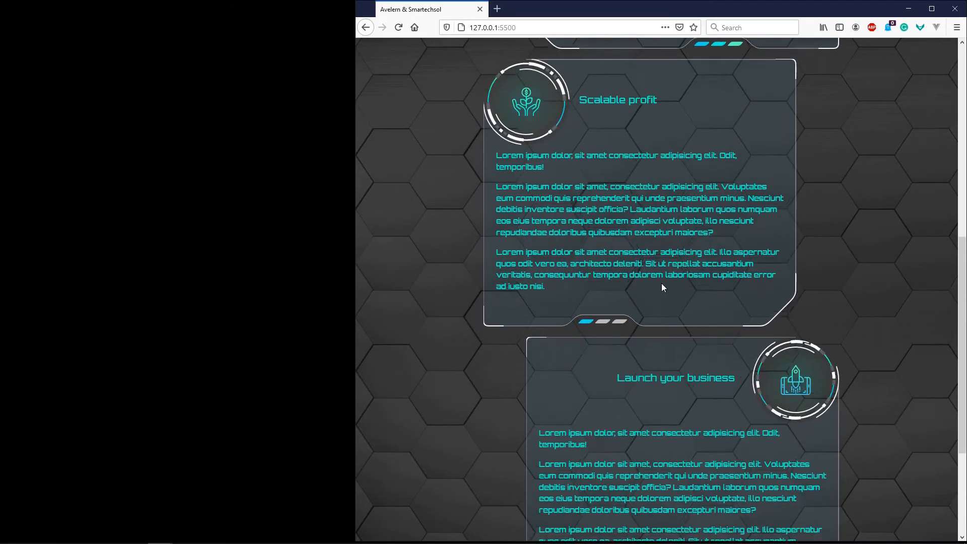
scroll("down", 3)
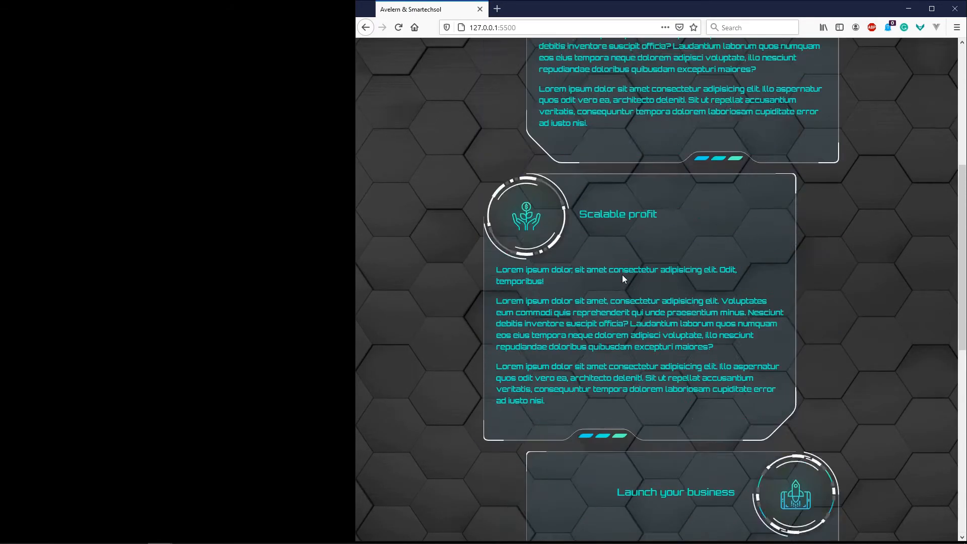
scroll("up", 3)
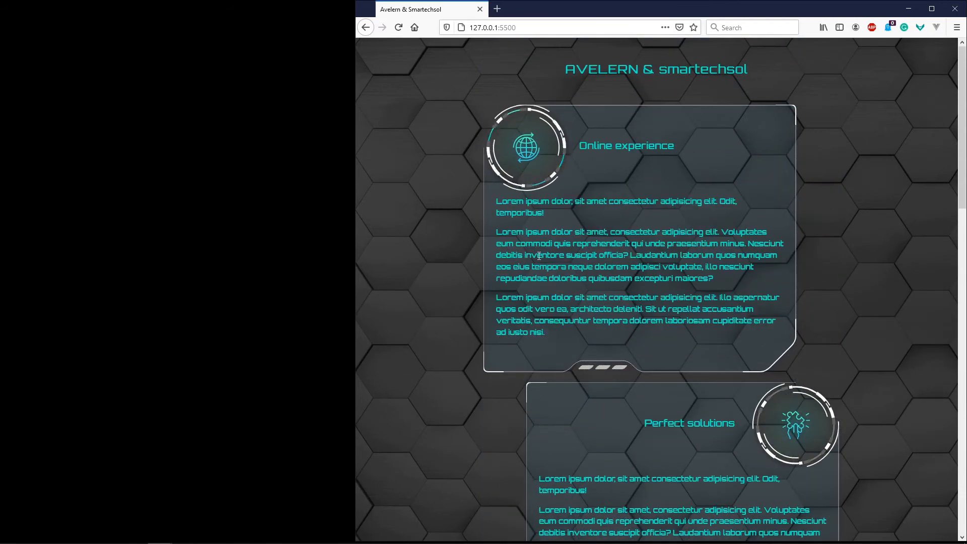
scroll("down", 3)
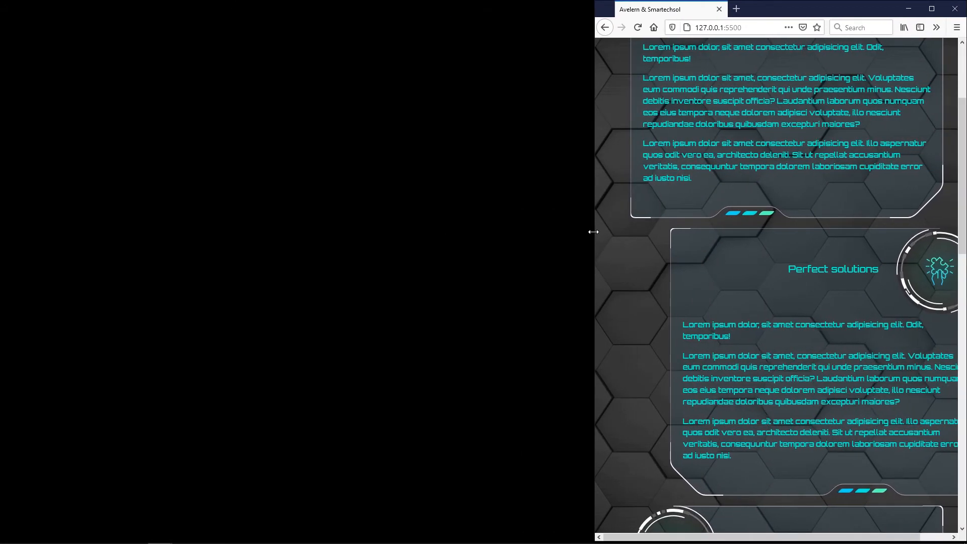
- Scroll down through the Perfect solutions and Scalable profit panels and back up
scroll("down", 3)
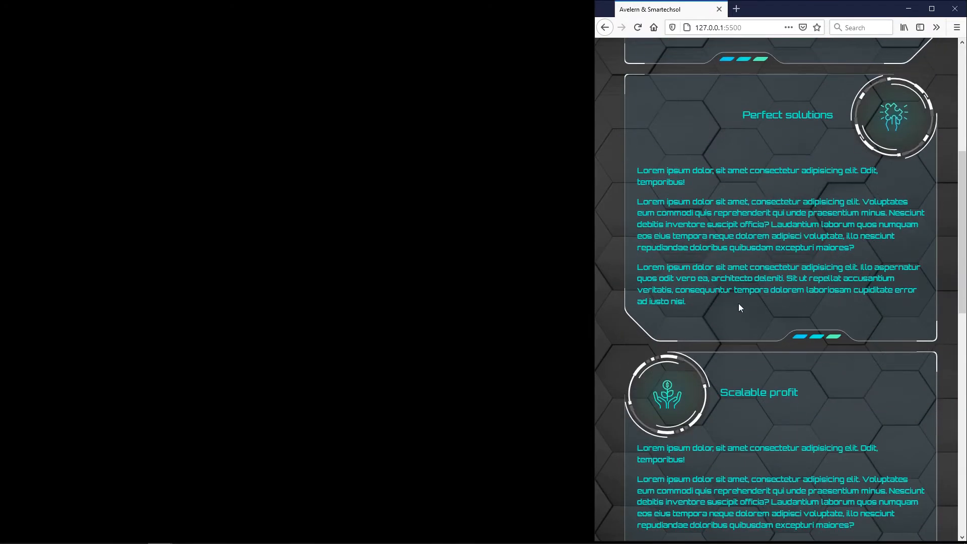
scroll("up", 3)
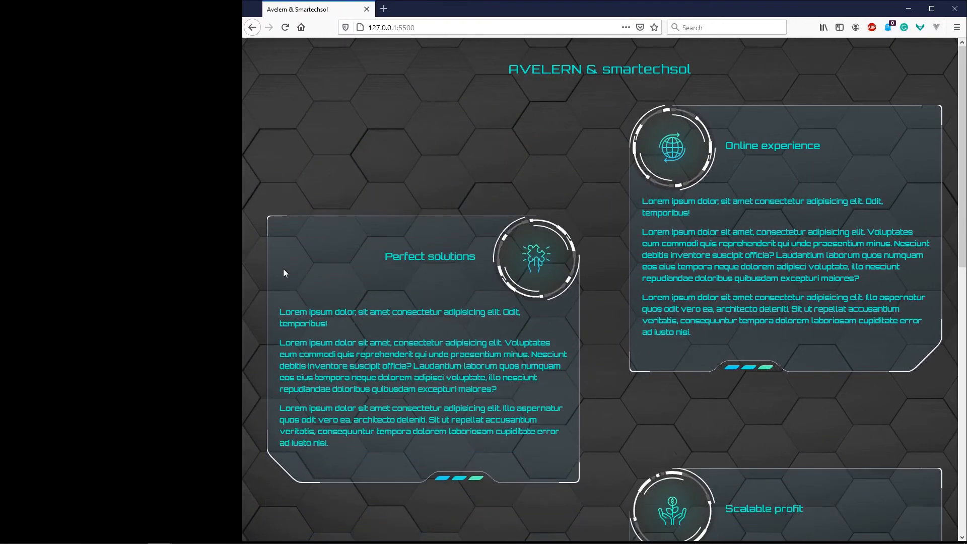
- Resize the window via its title-bar button and scroll through the resulting panel layout
scroll("down", 3)
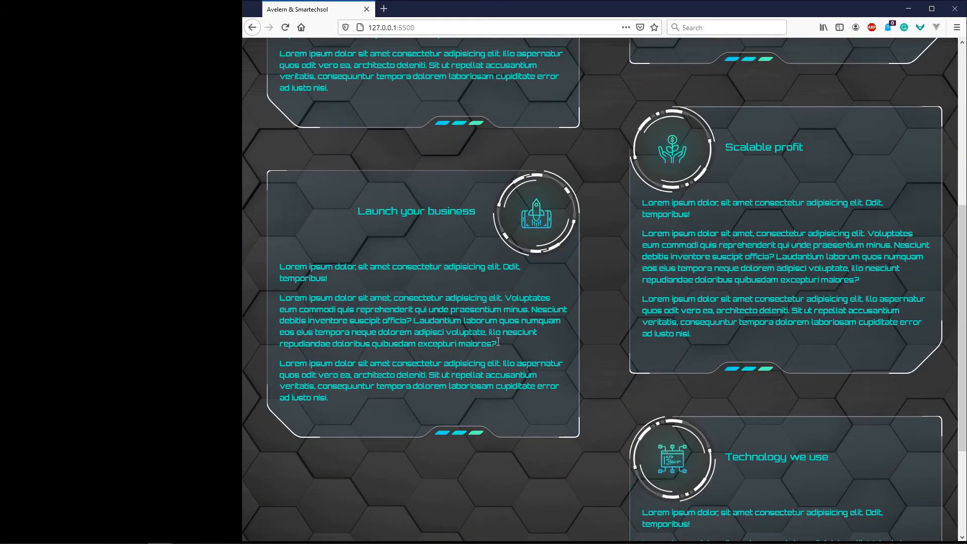
scroll("up", 3)
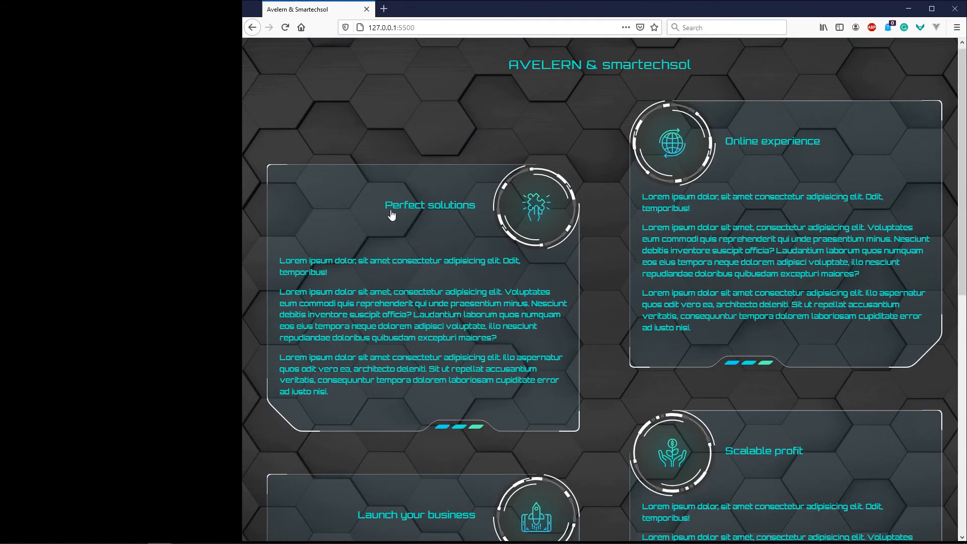
left_click(932, 9)
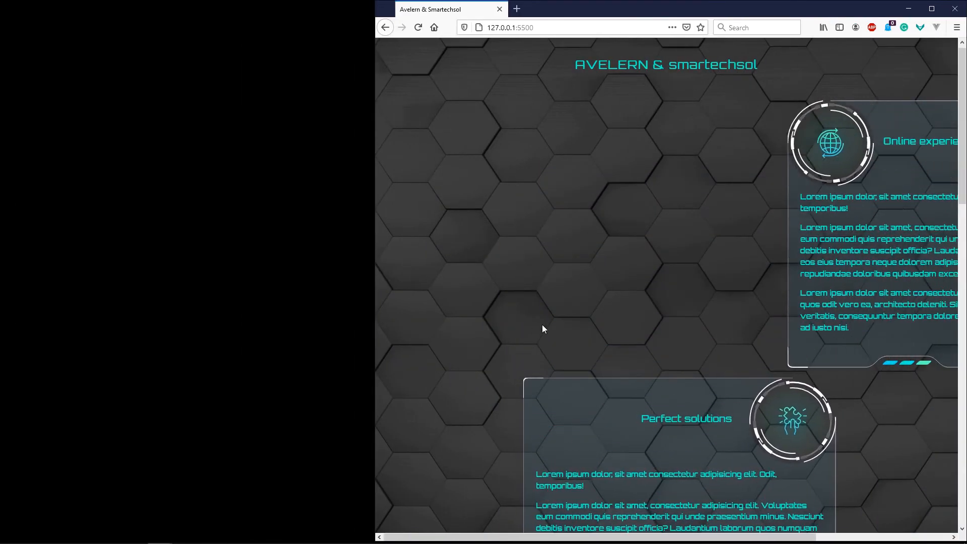
scroll("down", 3)
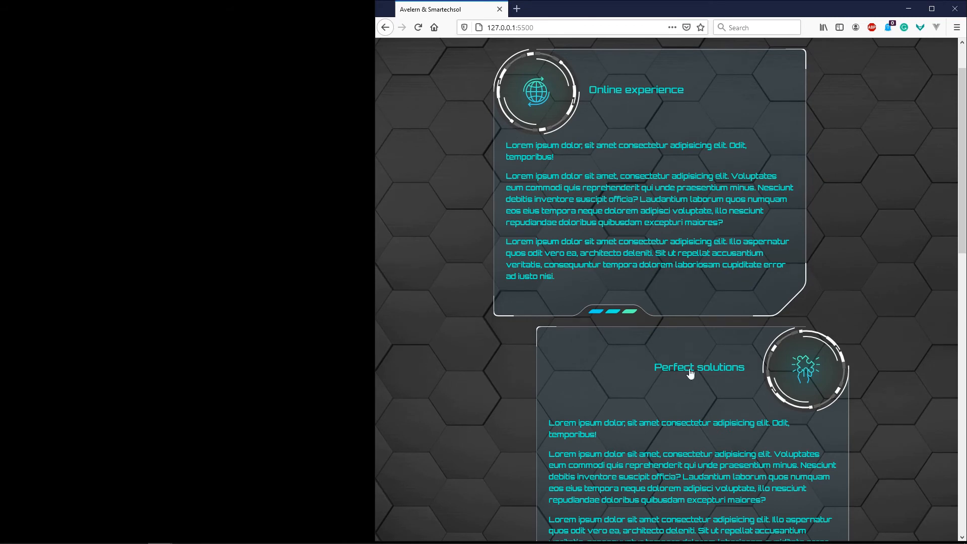
scroll("down", 3)
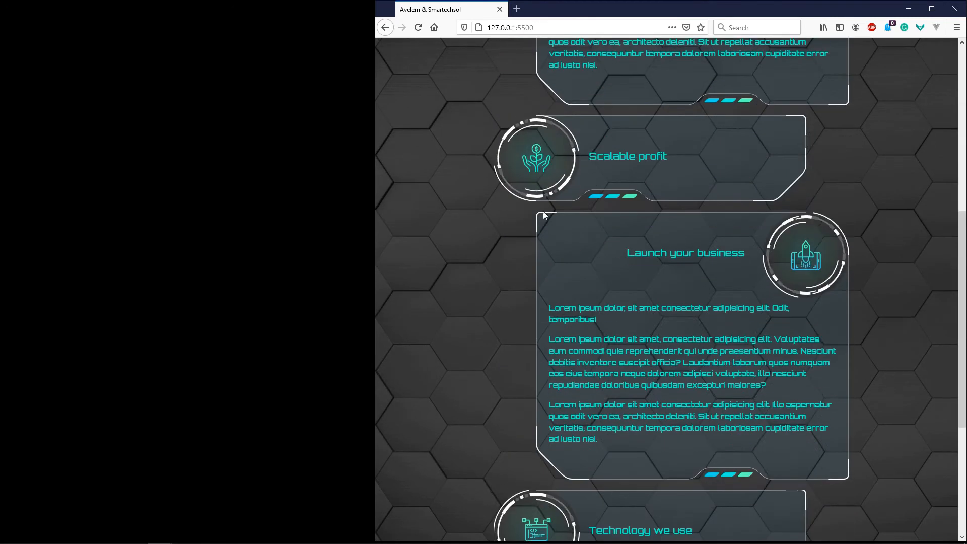
scroll("down", 3)
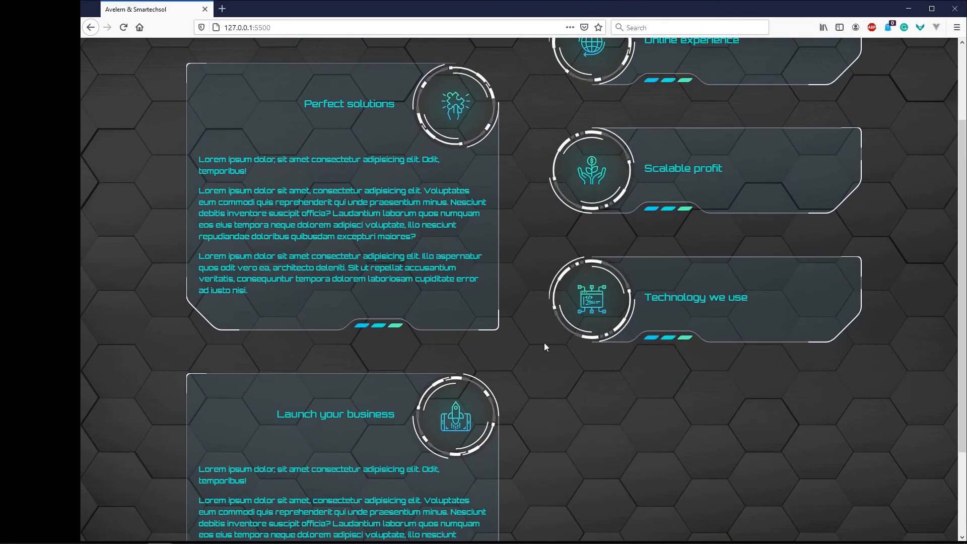
scroll("up", 3)
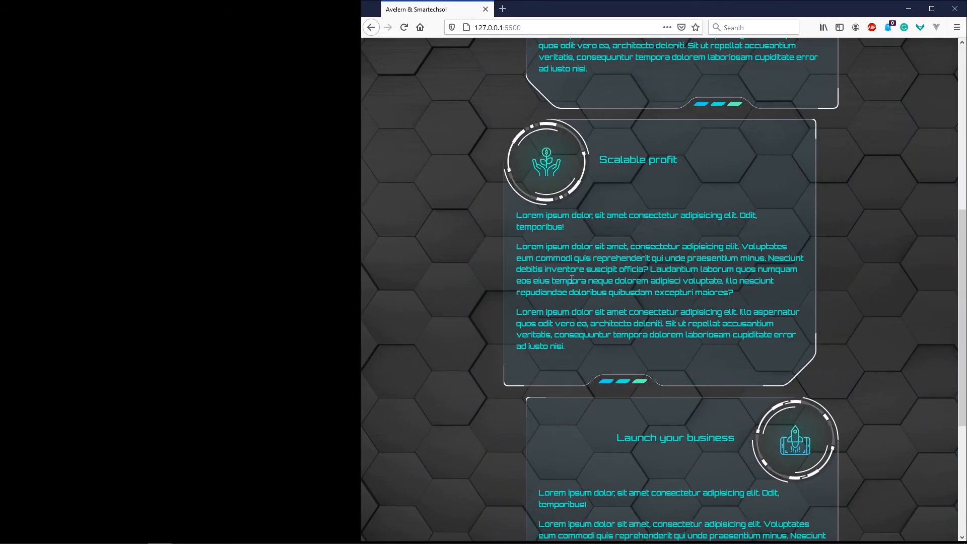
scroll("up", 3)
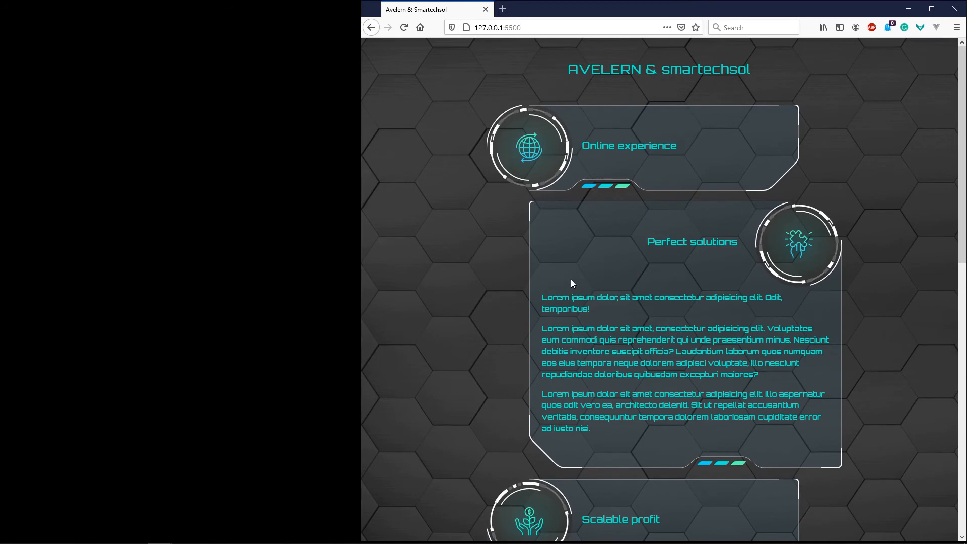
mouse_move(354, 256)
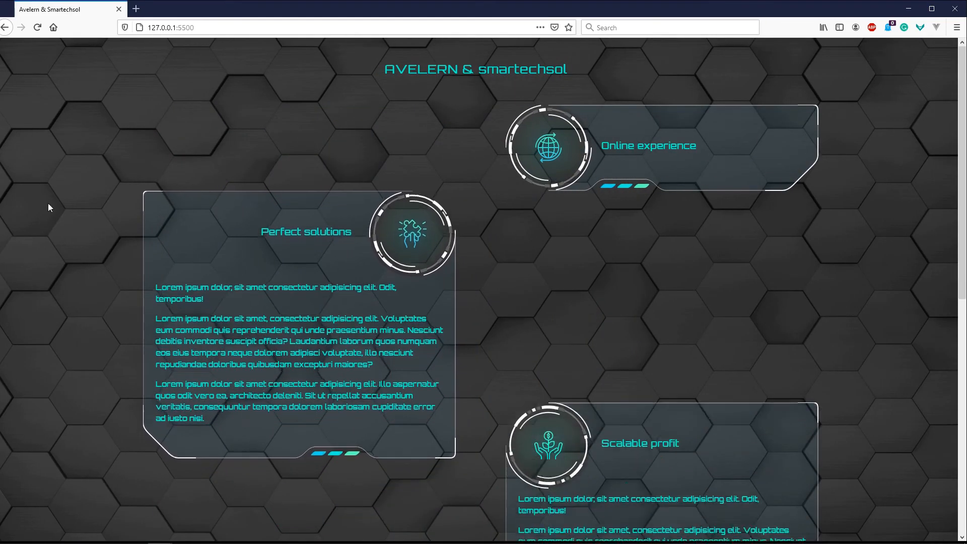
- Scroll down to the Technology we use panel and back up
scroll("down", 3)
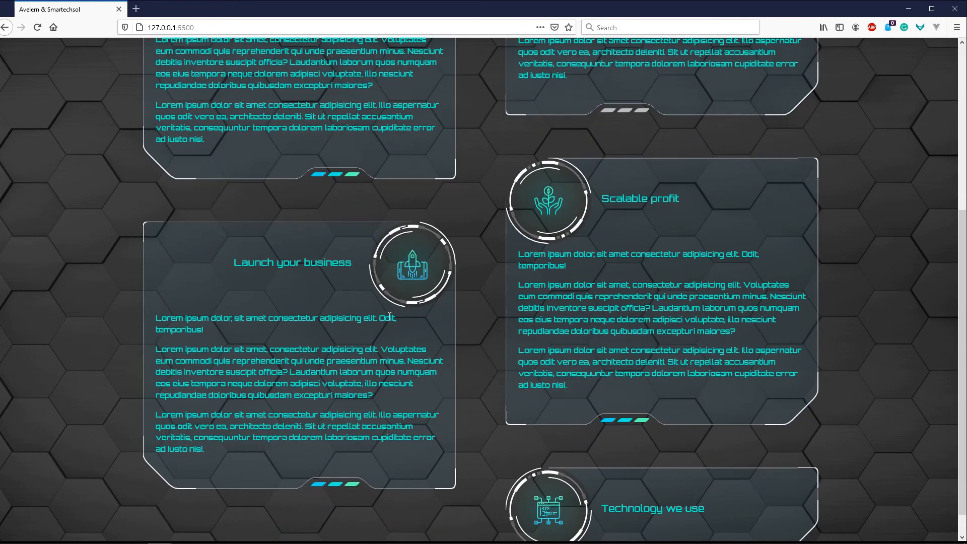
scroll("down", 3)
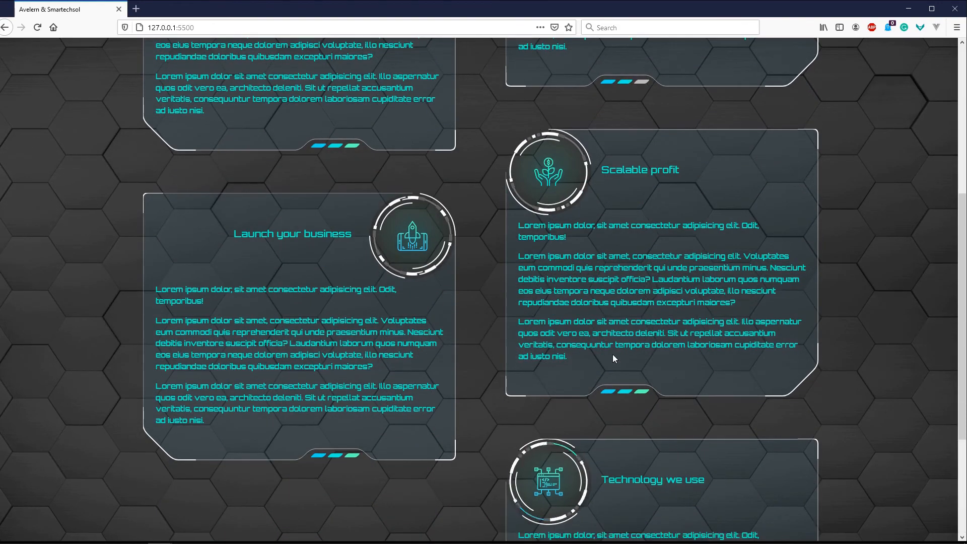
scroll("down", 3)
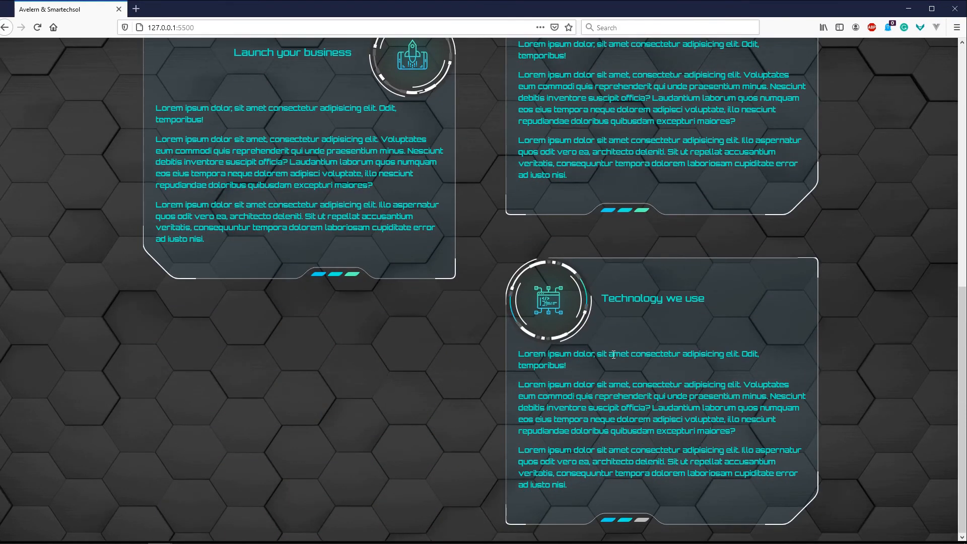
scroll("up", 3)
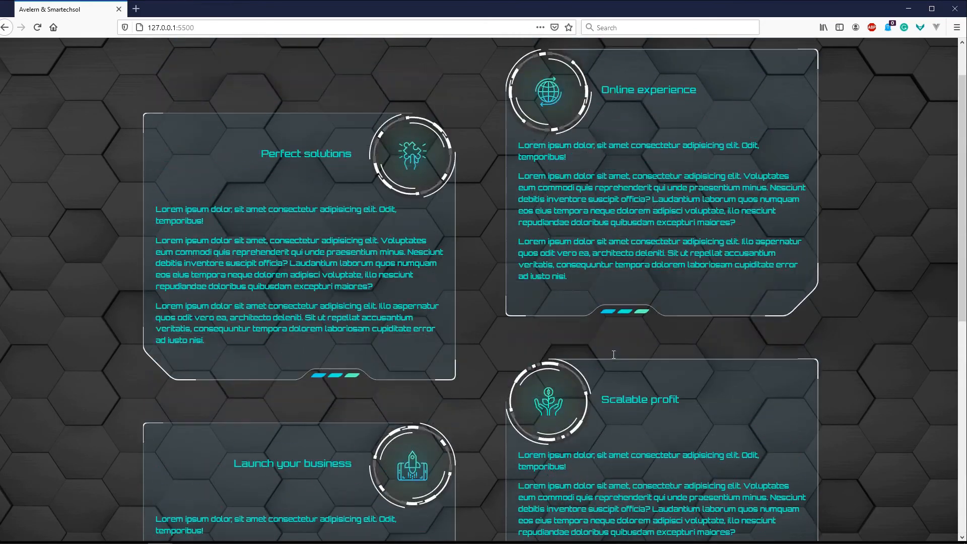